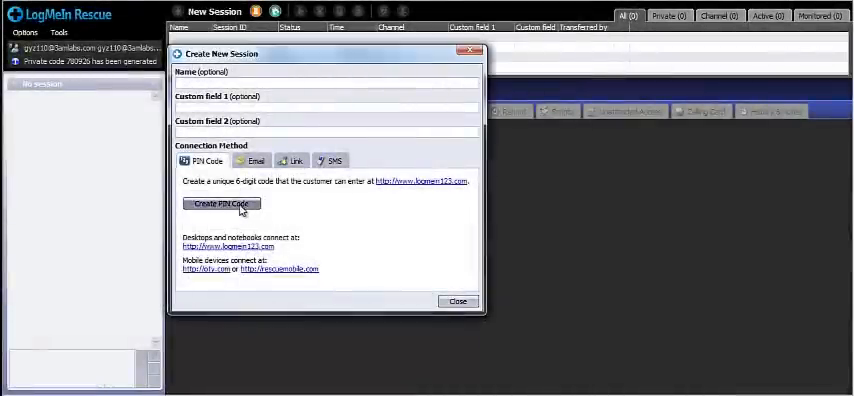
# Step: Generate a 6-digit PIN code from the Create New Session dialog
pyautogui.click(220, 204)
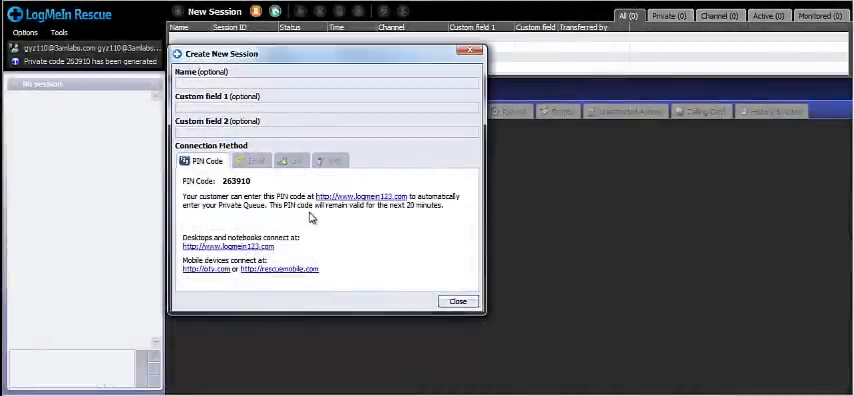
pyautogui.moveTo(360, 208)
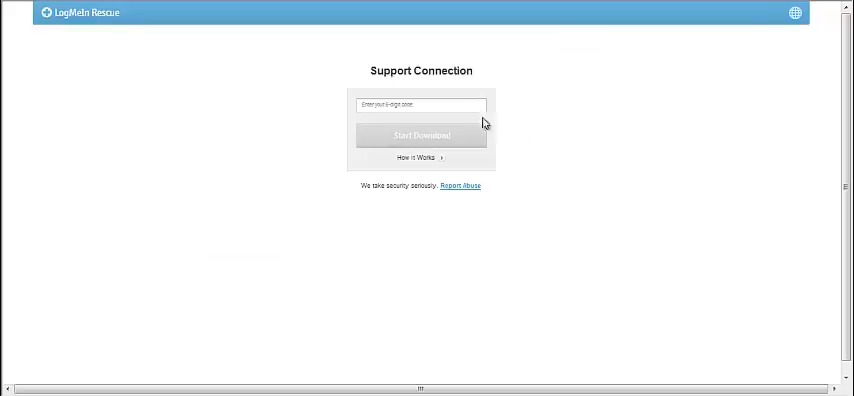
# Step: Enter the session PIN on the customer page and expand 'How it Works'
pyautogui.click(420, 104)
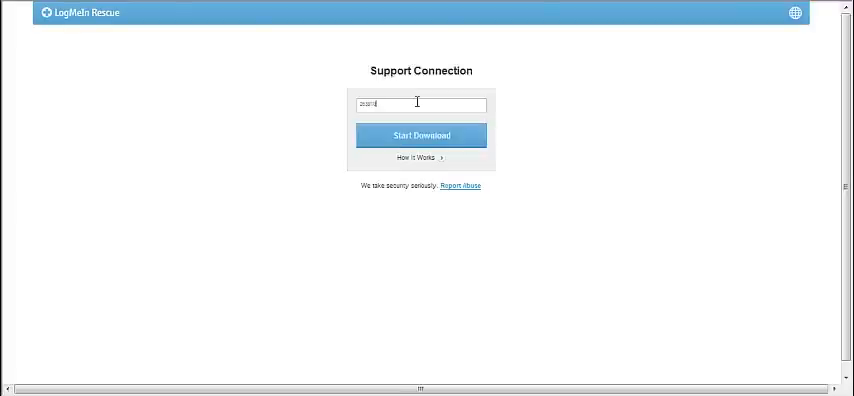
pyautogui.moveTo(480, 160)
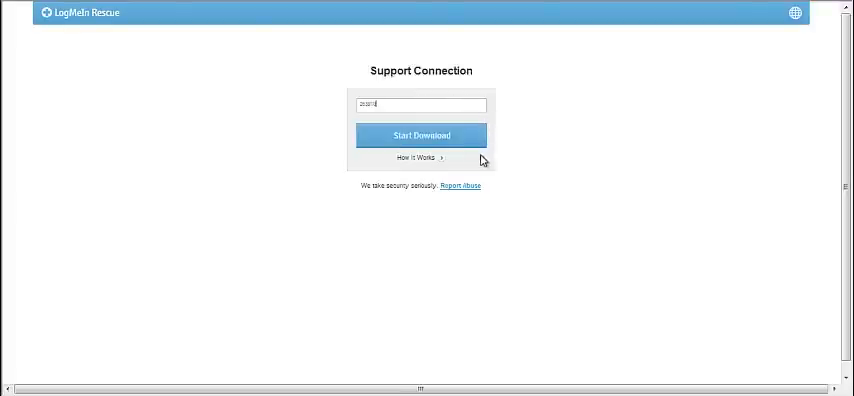
pyautogui.moveTo(454, 168)
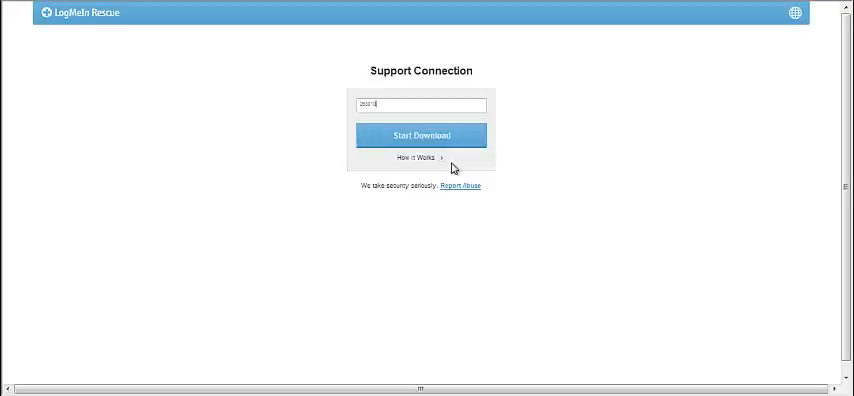
pyautogui.moveTo(440, 164)
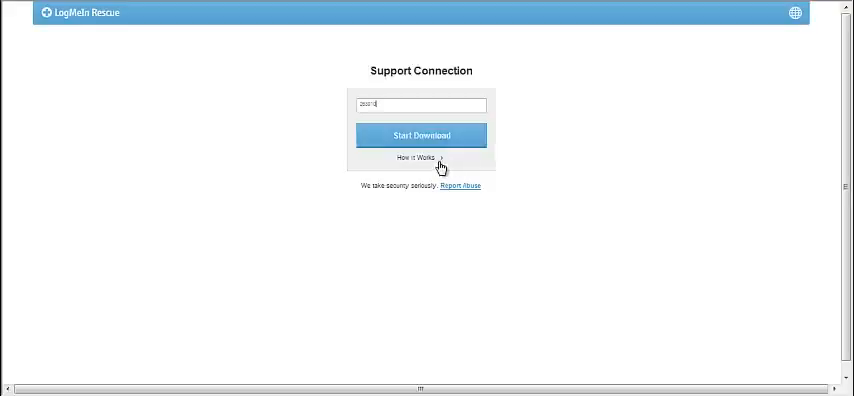
pyautogui.click(416, 158)
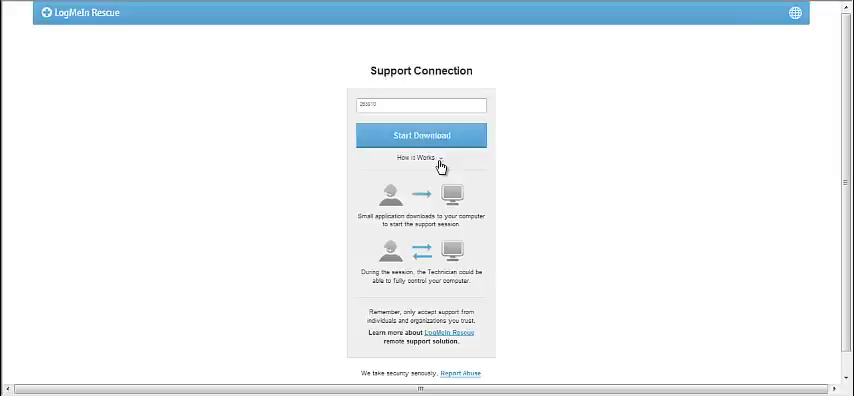
# Step: Submit the PIN via Start Download and continue past the unsolicited-calls trial warning
pyautogui.click(420, 136)
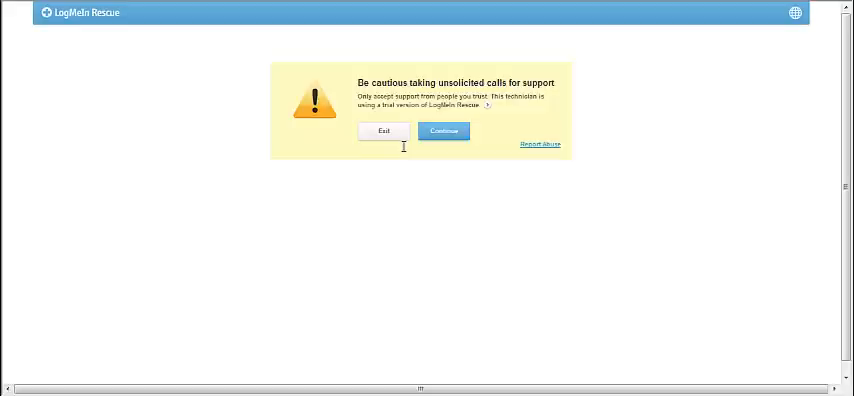
pyautogui.moveTo(488, 116)
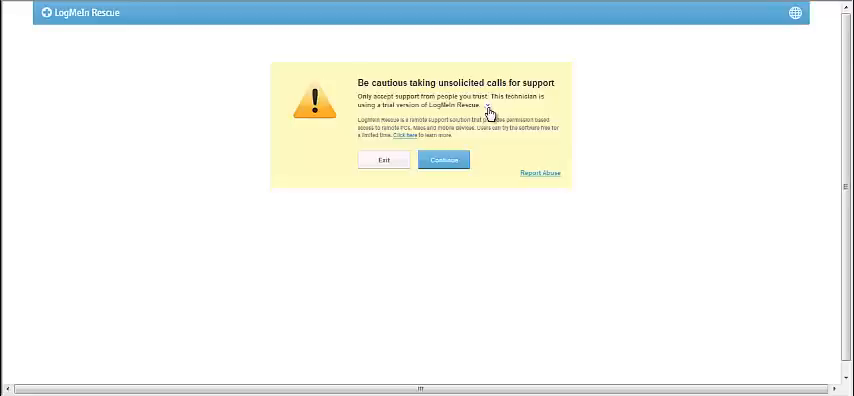
pyautogui.moveTo(524, 176)
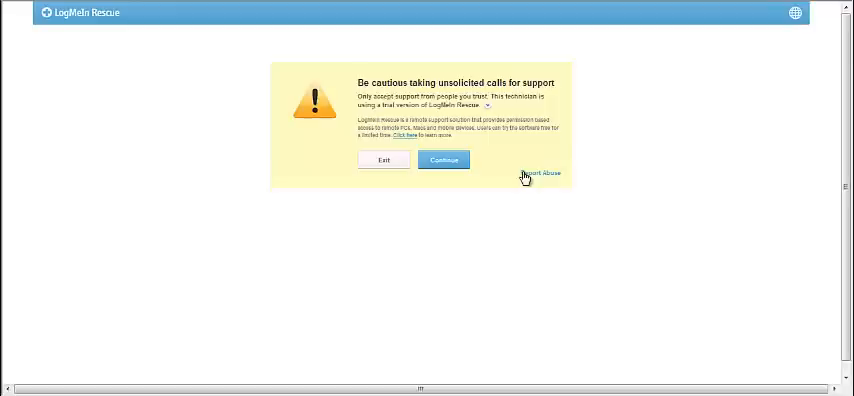
pyautogui.click(540, 172)
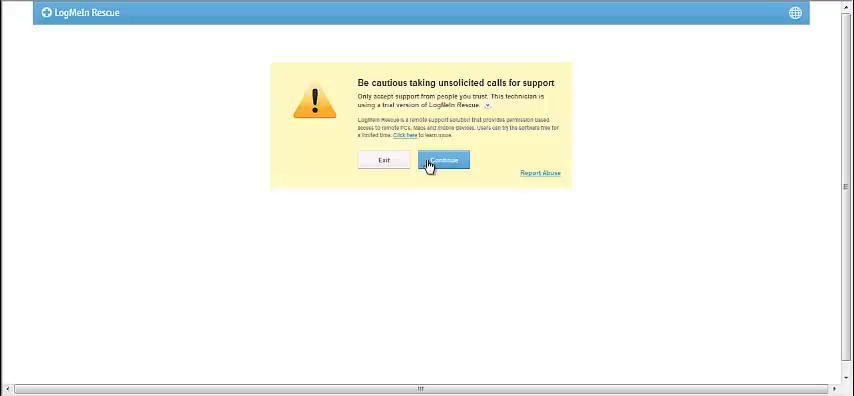
pyautogui.click(444, 160)
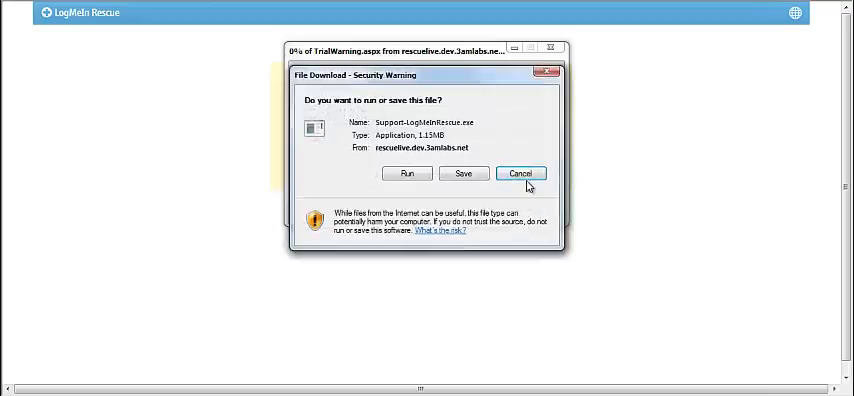
# Step: Cancel the File Download prompt and continue to the Applet Download page
pyautogui.click(520, 172)
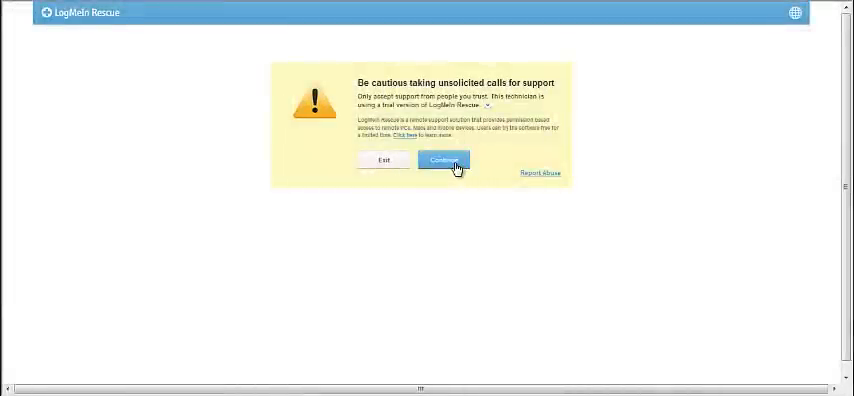
pyautogui.click(444, 160)
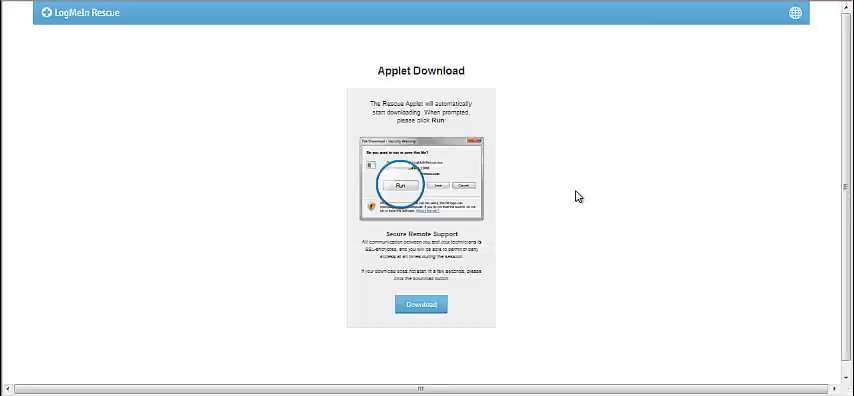